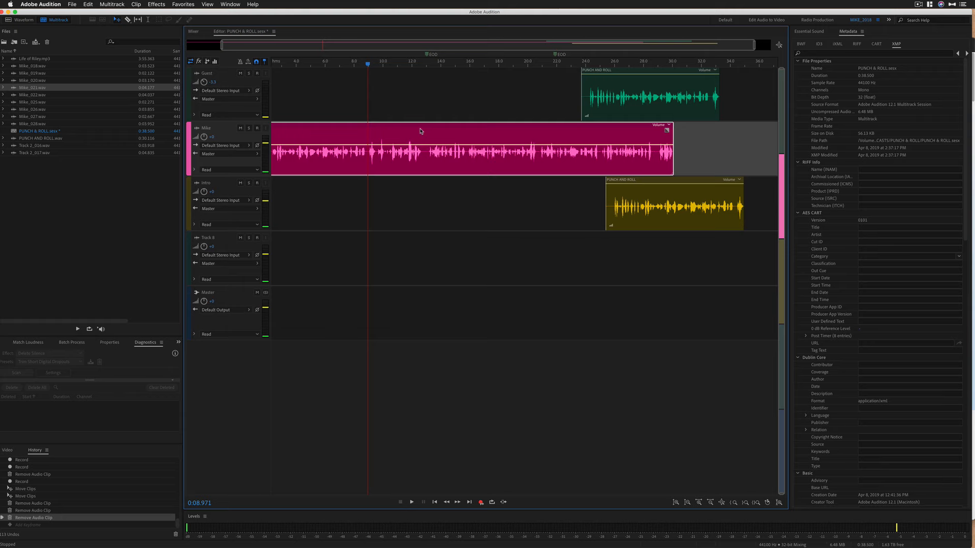
# Confirm the Punch and Roll pre-roll preferences and arm the Mike track for recording.
pyautogui.click(412, 503)
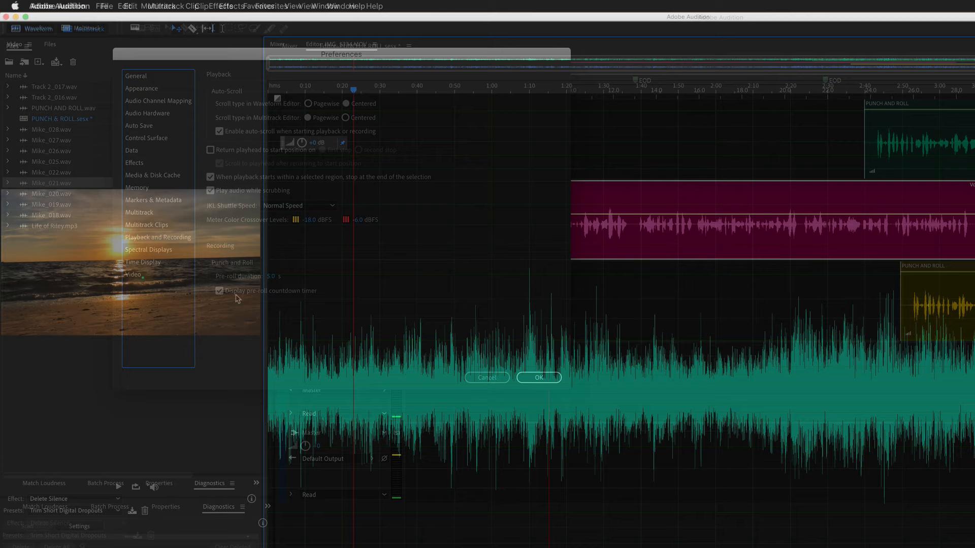
pyautogui.click(544, 378)
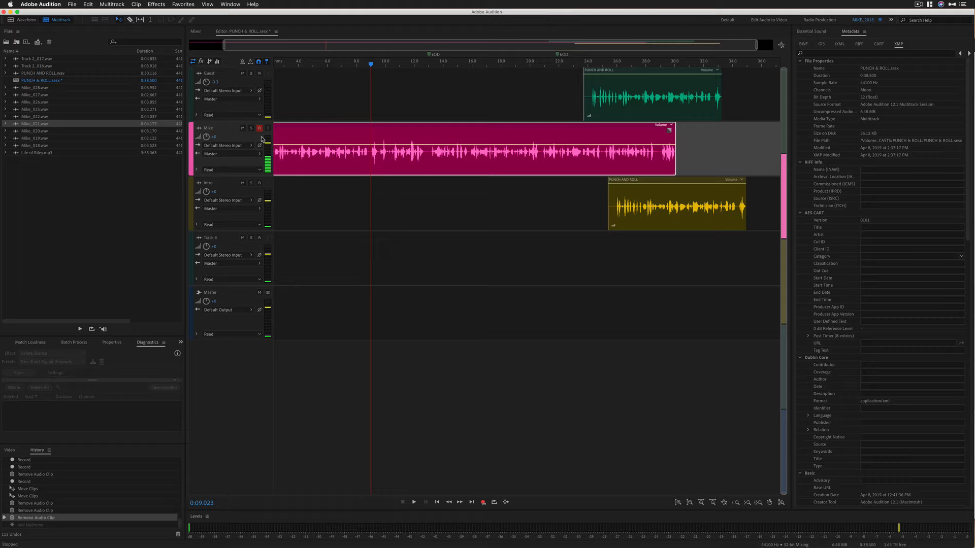
# Punch-and-roll record a corrected take into the Mike clip and open Keyboard Shortcuts.
pyautogui.click(483, 502)
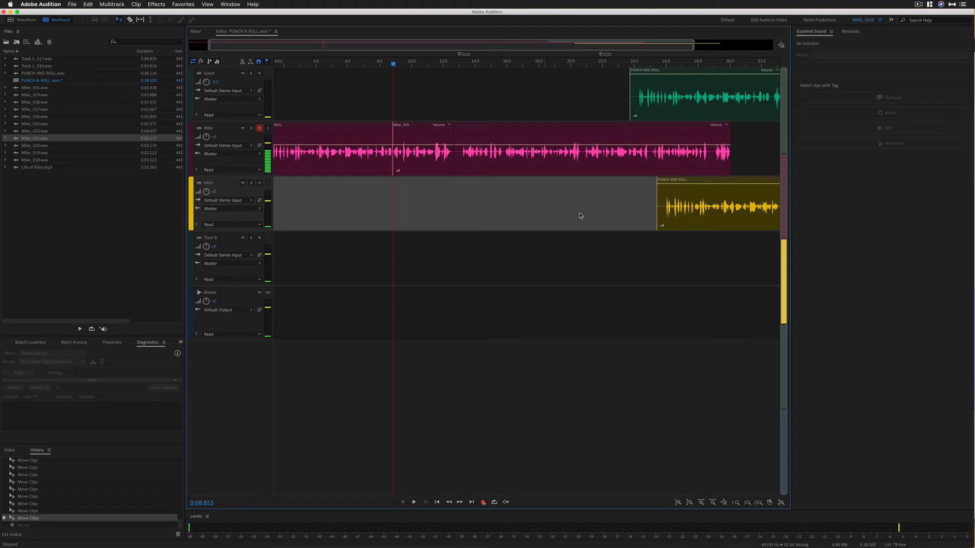
pyautogui.click(87, 5)
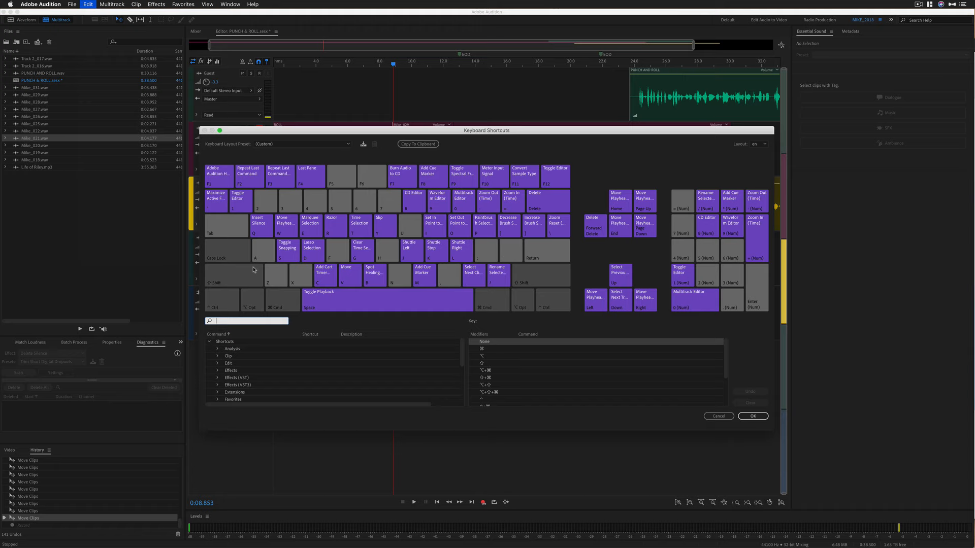